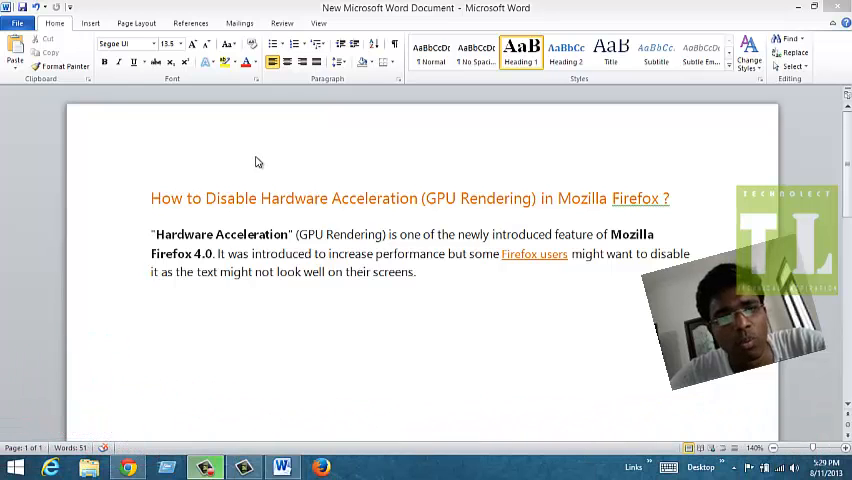
{"action": "mouse_move", "coordinate": [322, 224]}
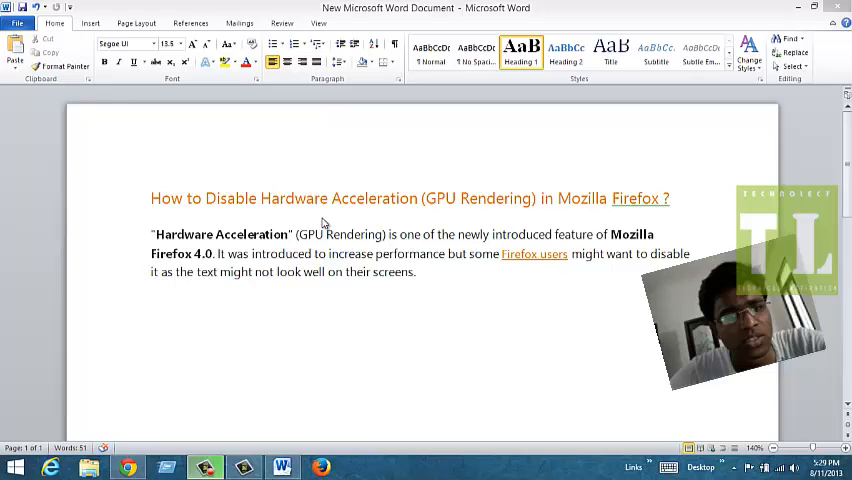
{"action": "mouse_move", "coordinate": [418, 304]}
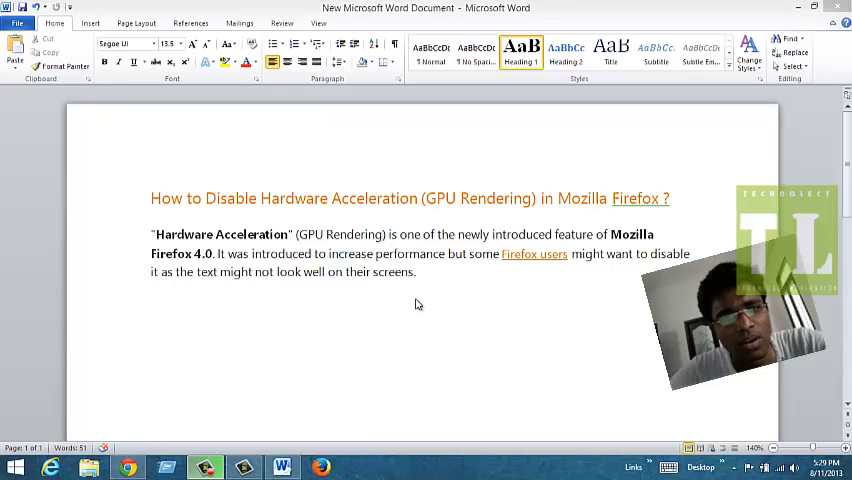
{"action": "mouse_move", "coordinate": [486, 284]}
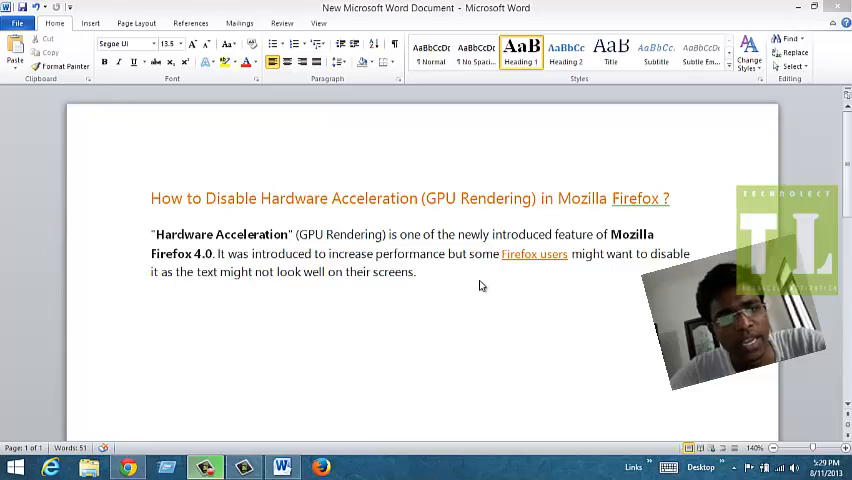
{"action": "mouse_move", "coordinate": [508, 320]}
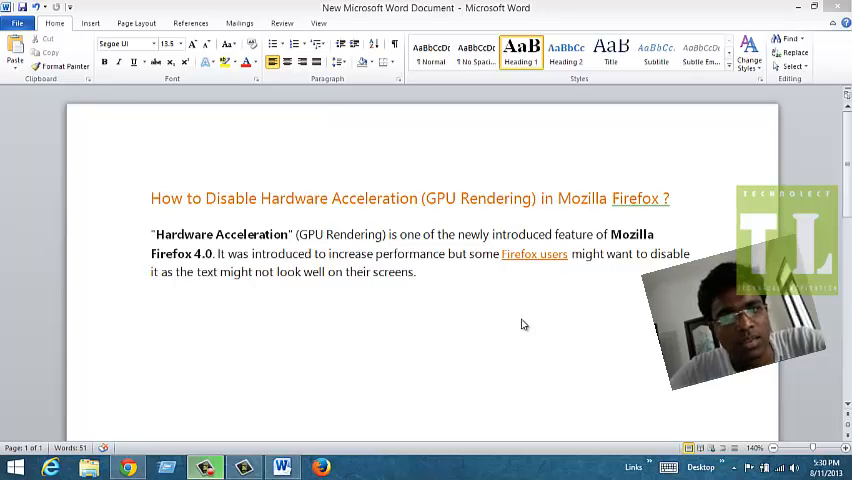
{"action": "mouse_move", "coordinate": [254, 212]}
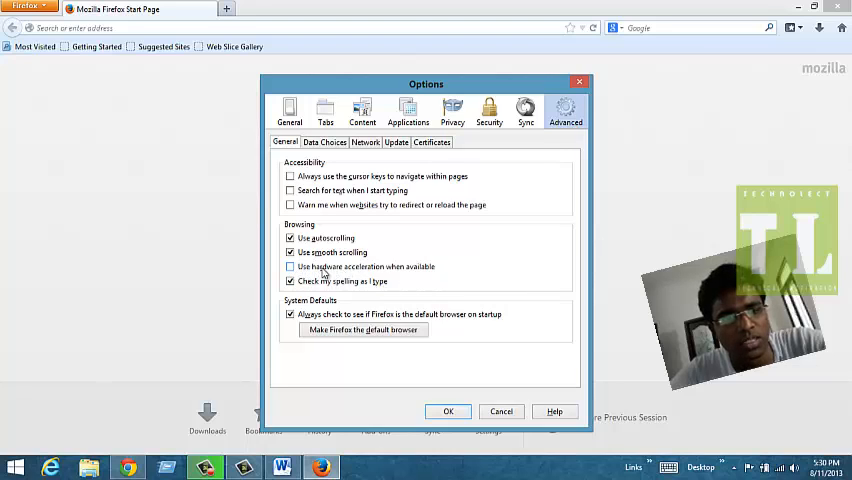
{"action": "mouse_move", "coordinate": [432, 272]}
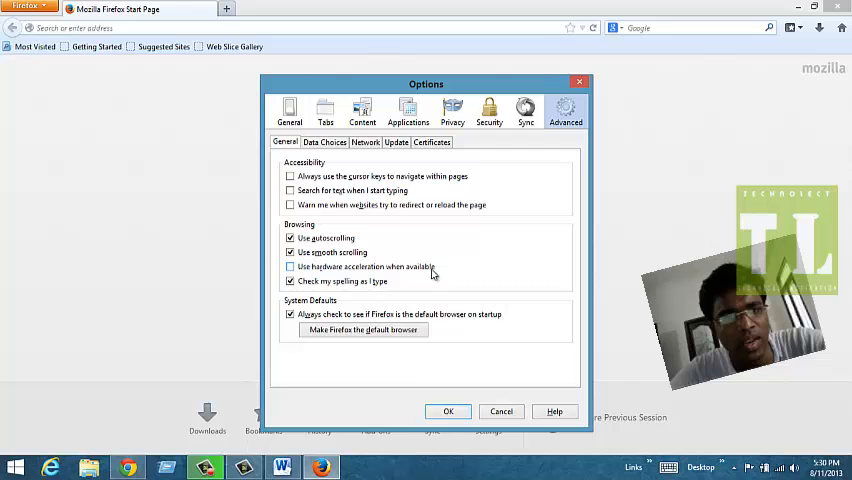
{"action": "mouse_move", "coordinate": [448, 416]}
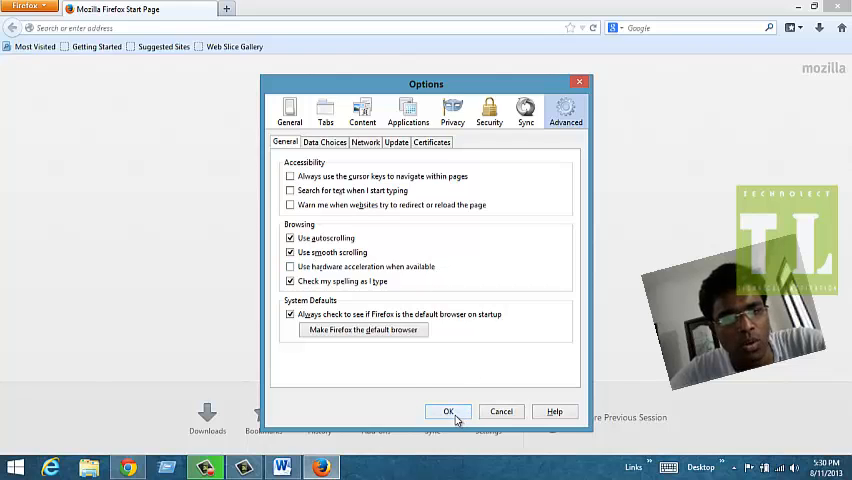
Confirm with OK, keeping hardware acceleration disabled and returning to the start page.
{"action": "left_click", "coordinate": [448, 412]}
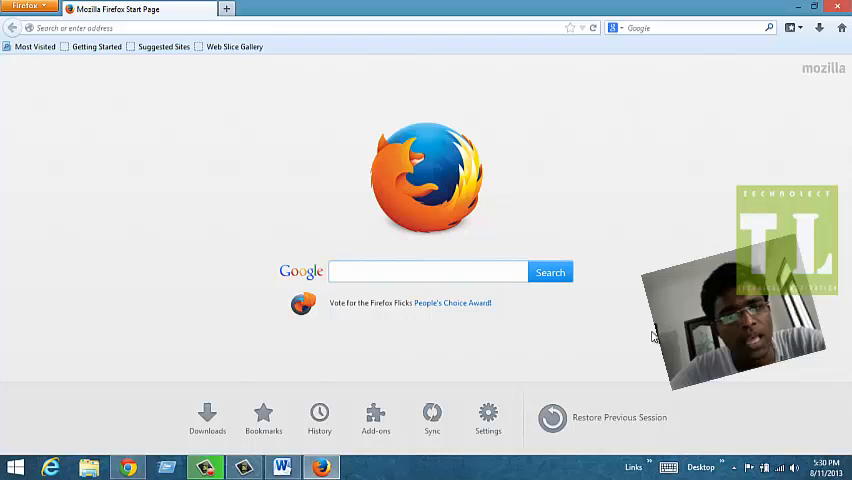
{"action": "mouse_move", "coordinate": [768, 94]}
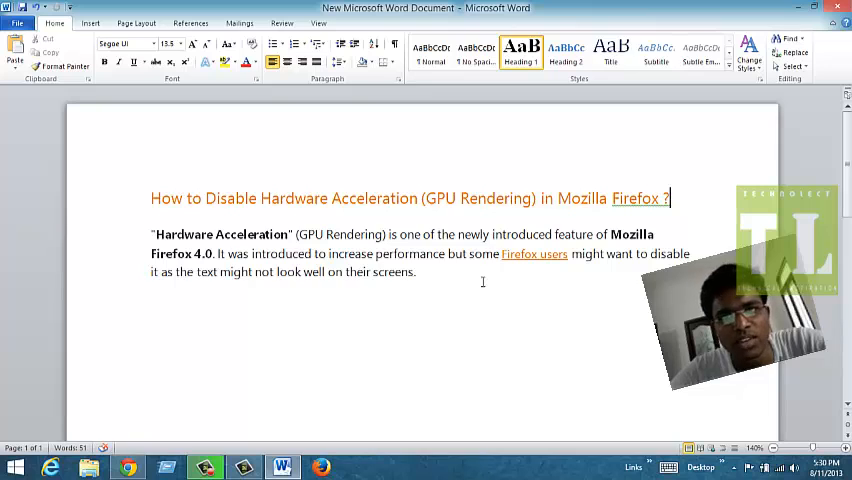
{"action": "mouse_move", "coordinate": [524, 330]}
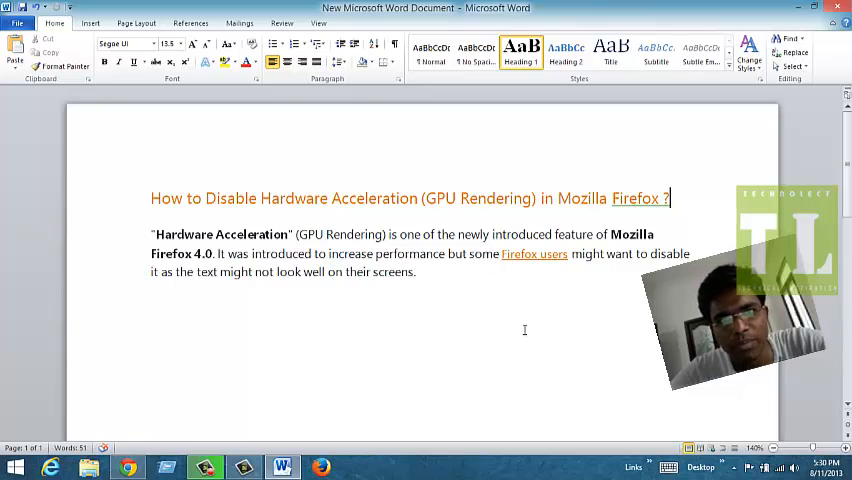